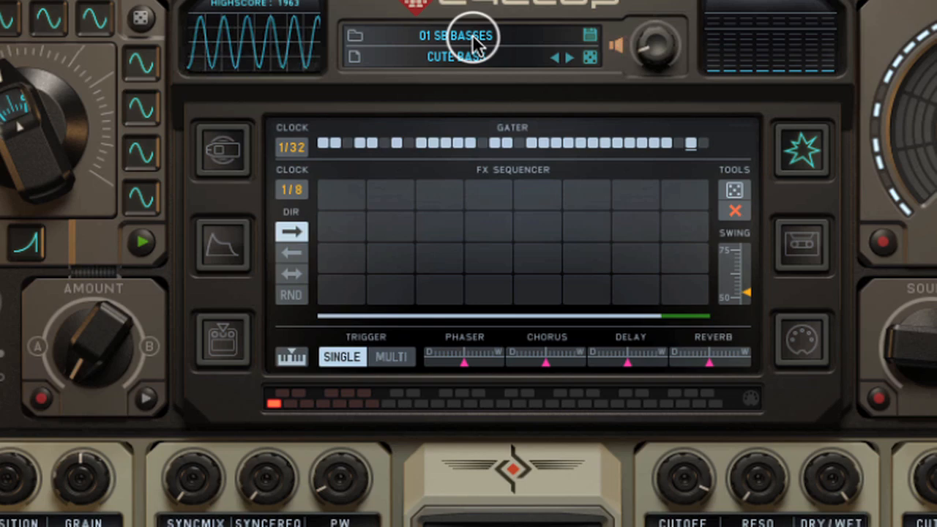
- Load the 0 INIT ANALOG preset from the 04 SB INIT bank
left_click(453, 36)
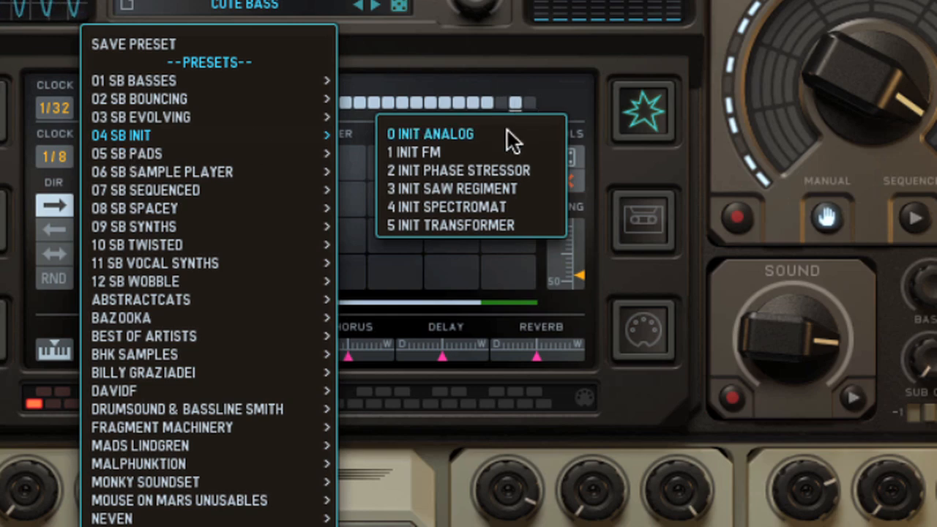
left_click(430, 133)
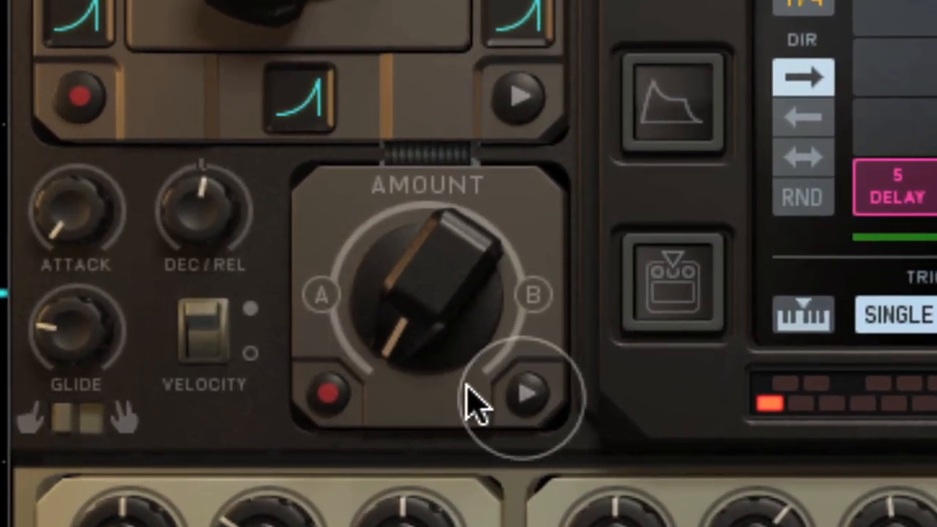
left_click(526, 394)
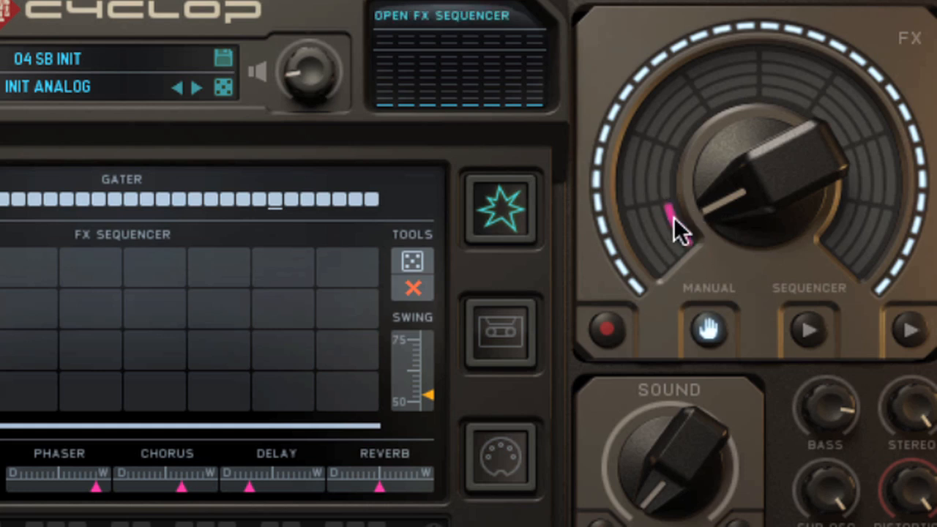
- Turn the large FX knob until the display reads FX KNOB 2
left_click_drag(674, 227, 724, 153)
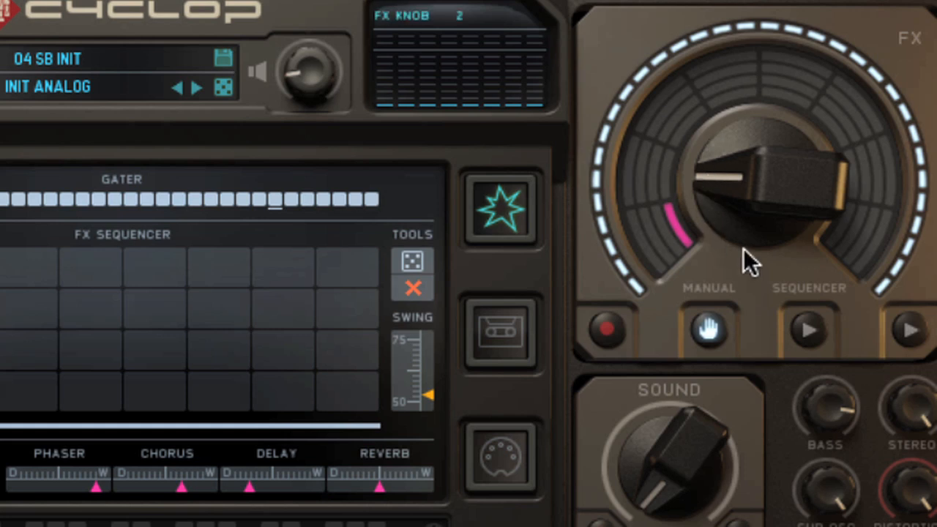
left_click(809, 331)
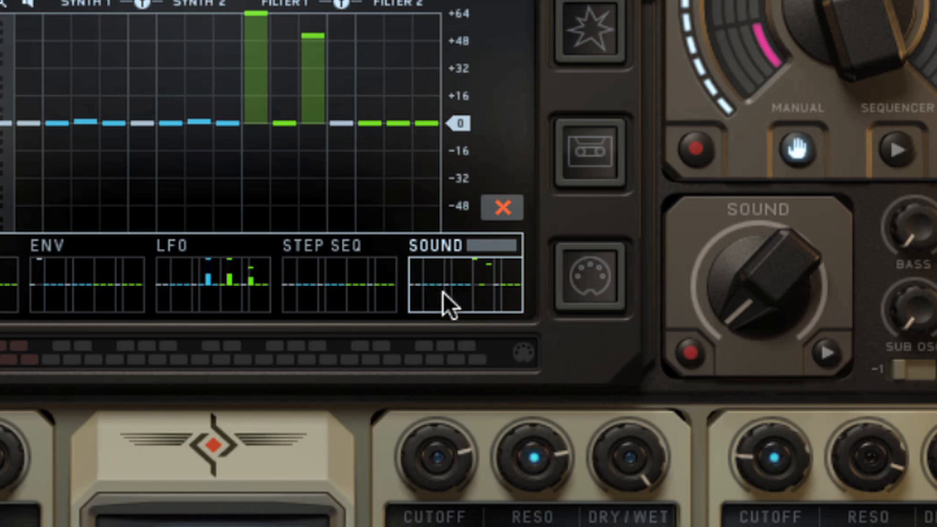
mouse_move(337, 128)
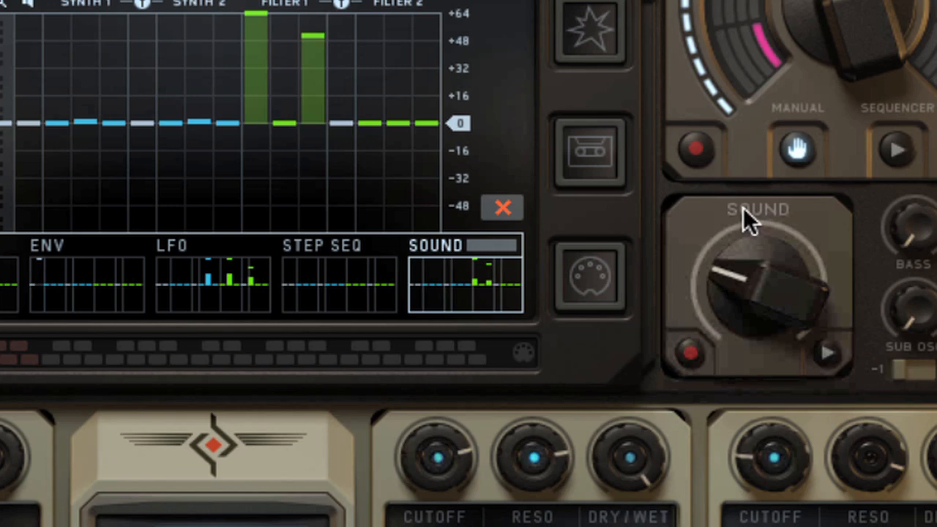
- Raise the SOUND macro to 100%, then ease it back slightly
left_click_drag(758, 293, 761, 43)
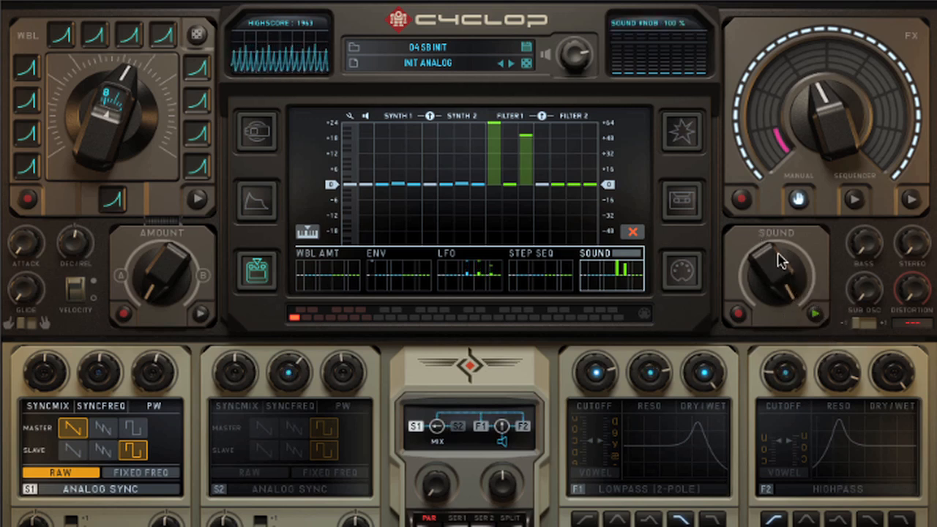
left_click_drag(776, 264, 765, 277)
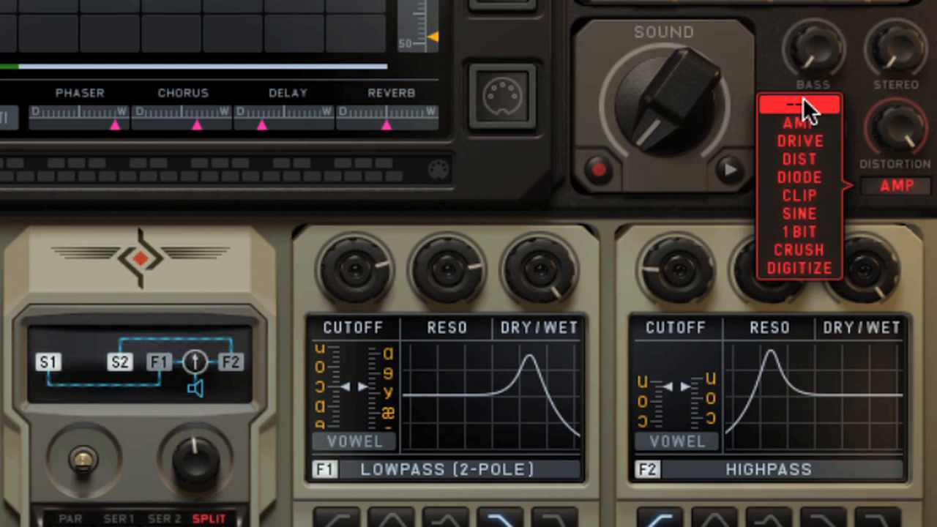
- Set the distortion type to --- (none)
left_click(798, 103)
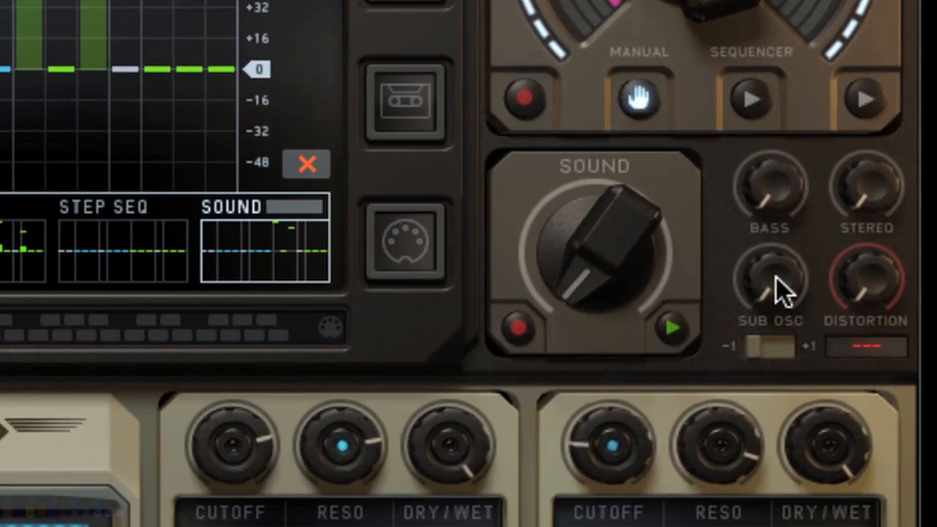
mouse_move(747, 443)
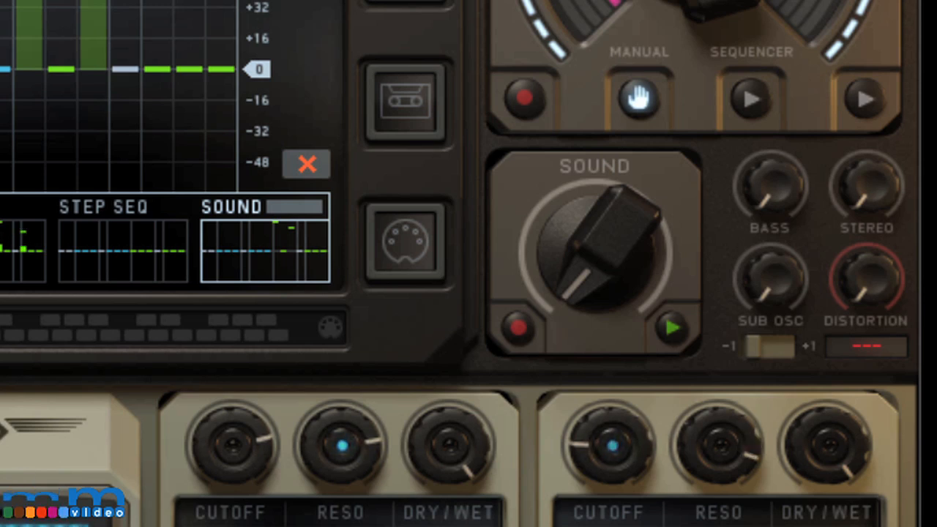
mouse_move(780, 311)
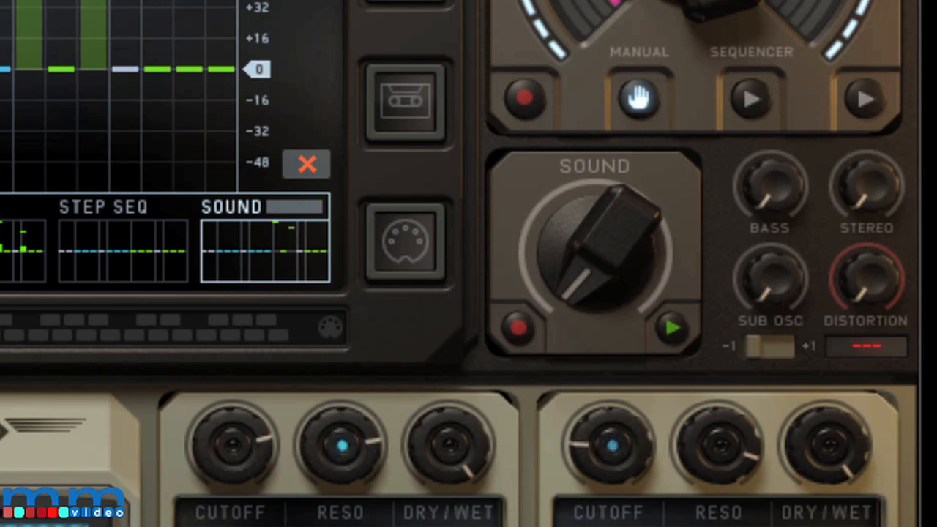
mouse_move(765, 37)
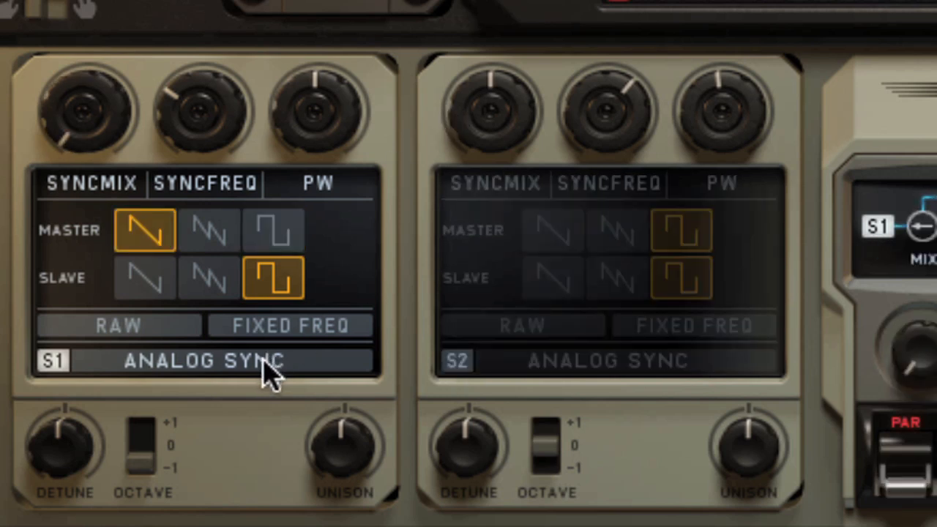
left_click(205, 360)
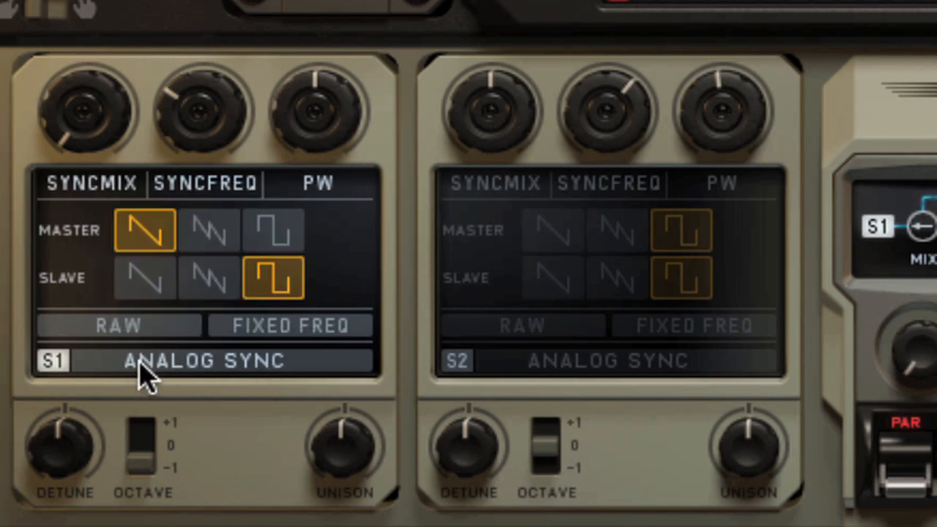
mouse_move(103, 238)
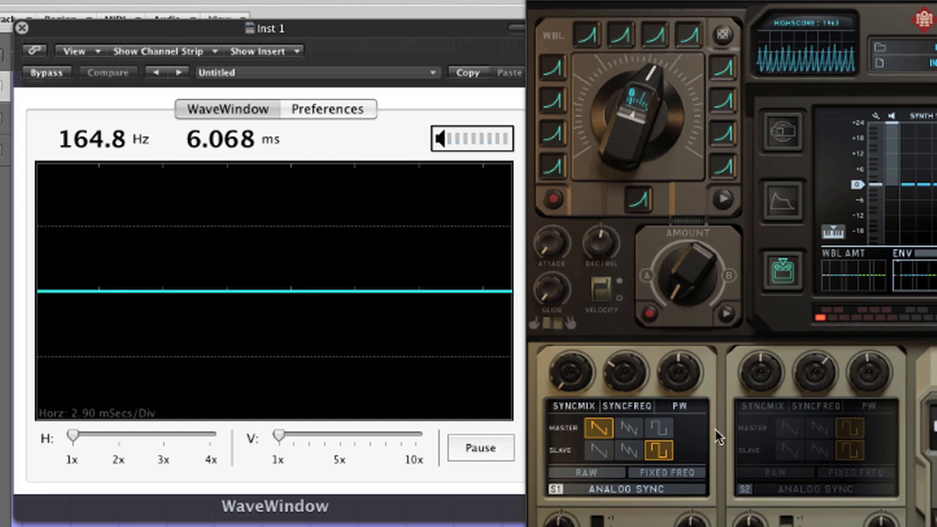
mouse_move(571, 388)
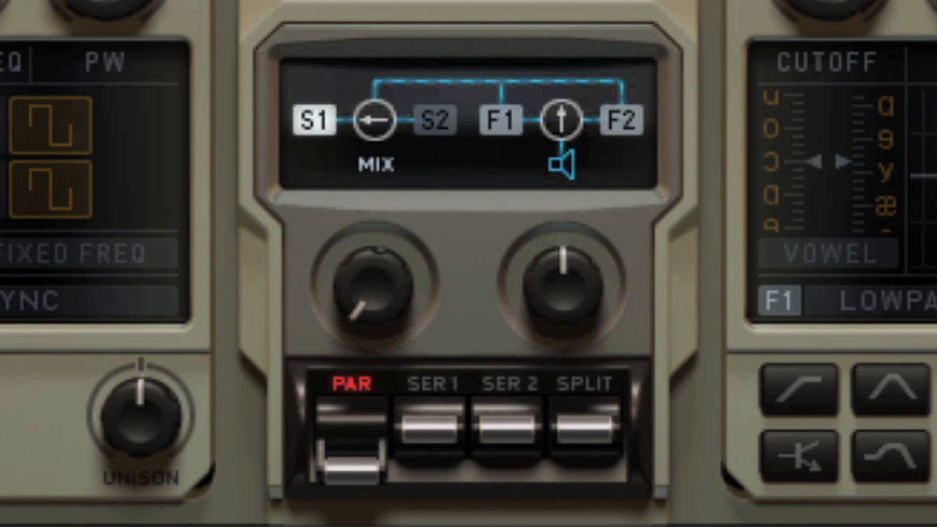
mouse_move(586, 44)
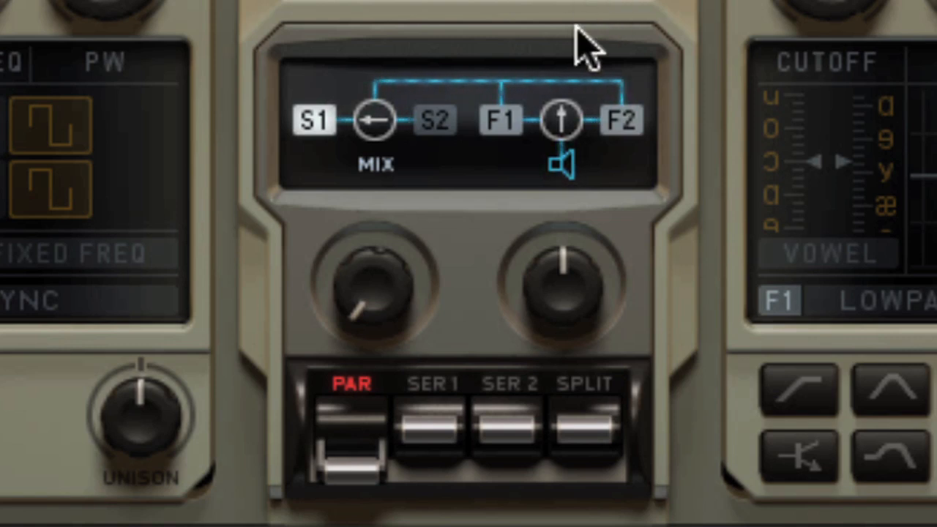
mouse_move(358, 469)
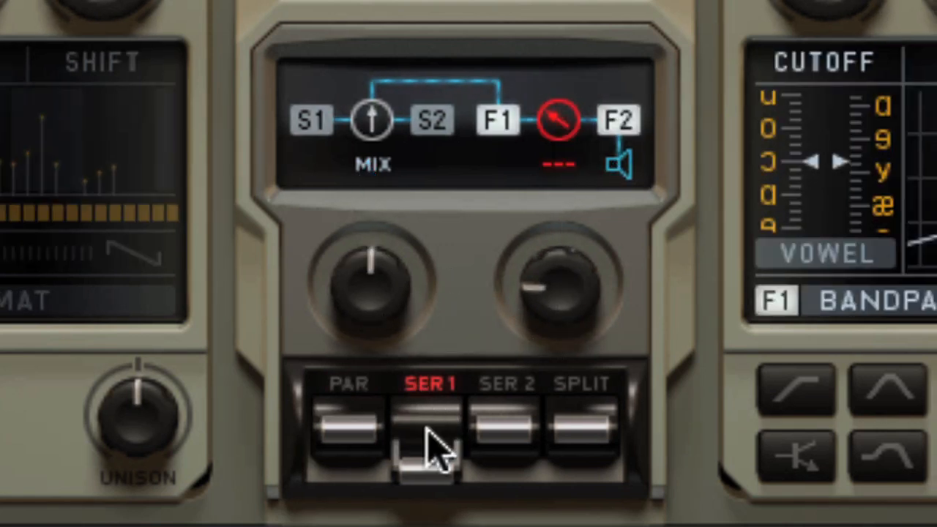
mouse_move(377, 330)
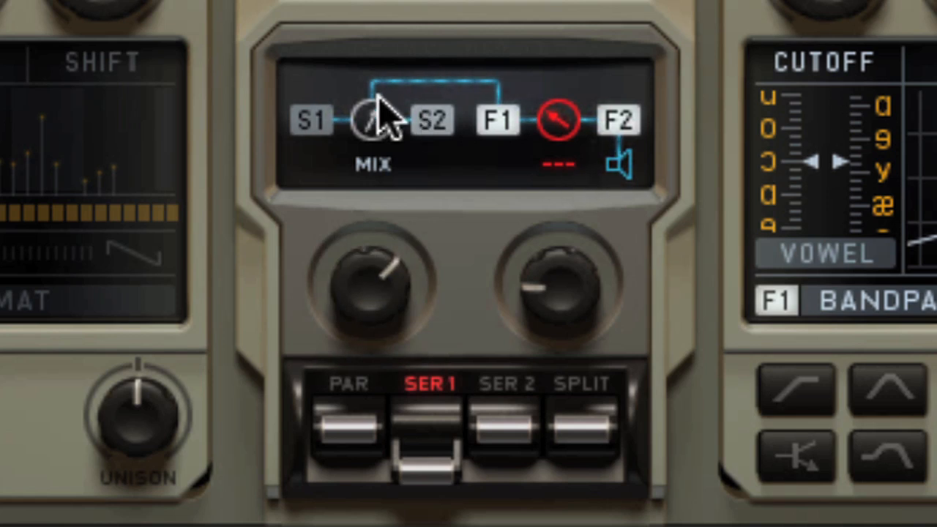
mouse_move(564, 183)
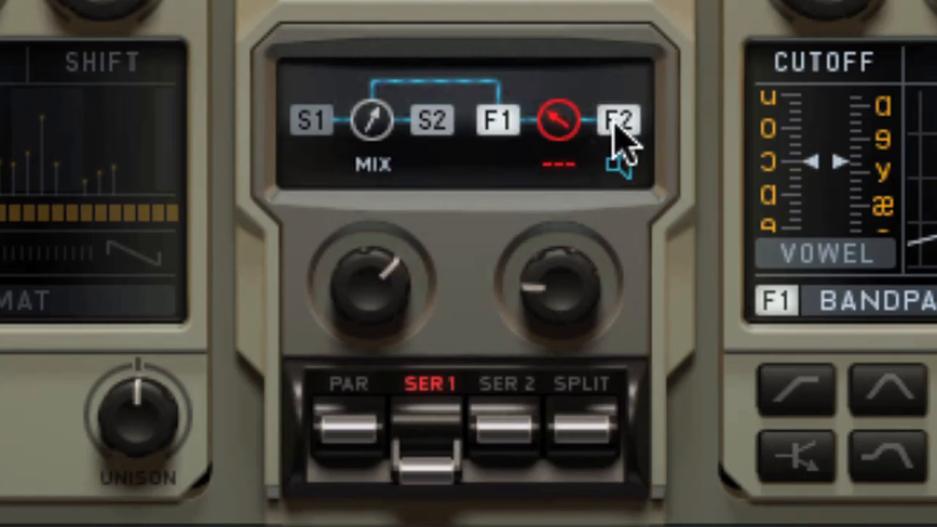
mouse_move(578, 308)
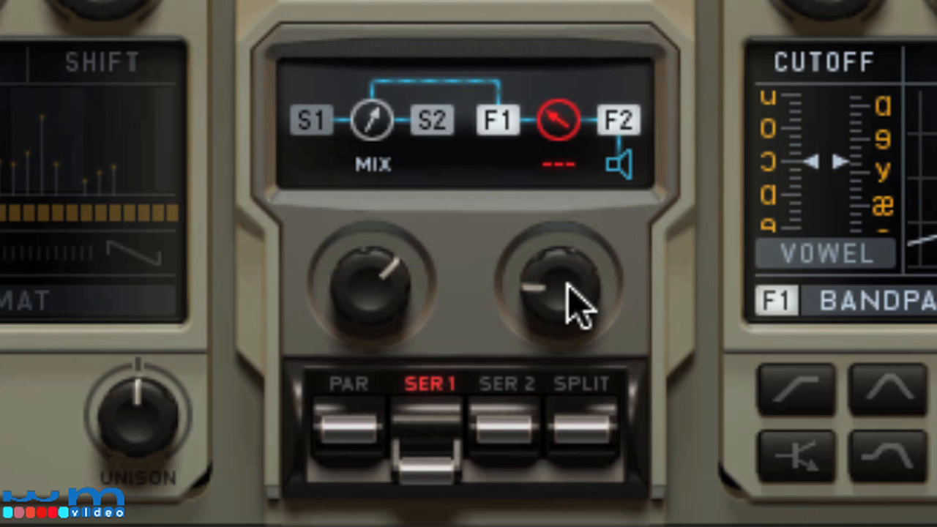
- Switch the filter routing to SER 2
left_click(505, 428)
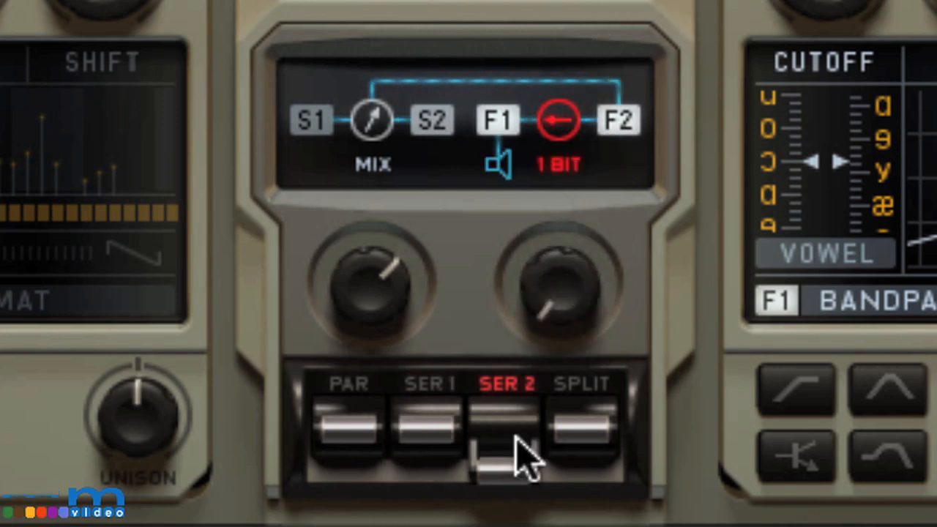
mouse_move(359, 157)
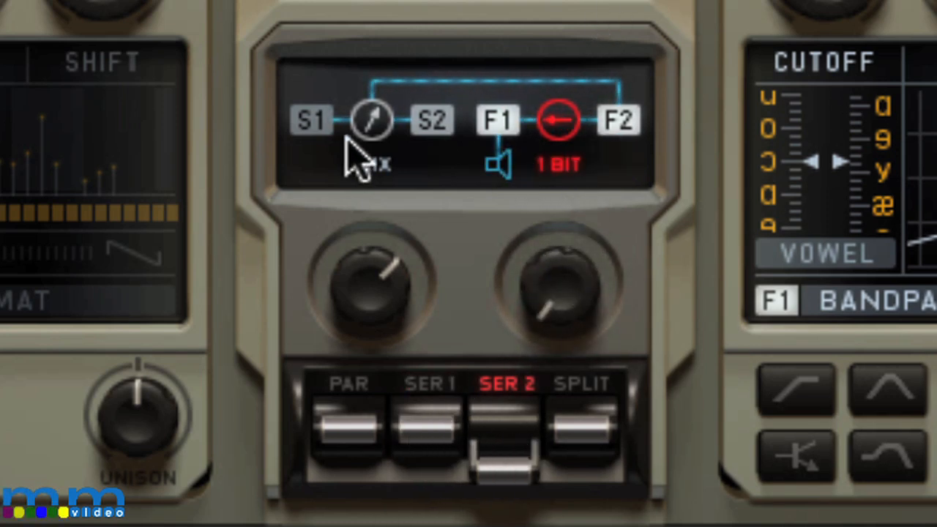
mouse_move(604, 69)
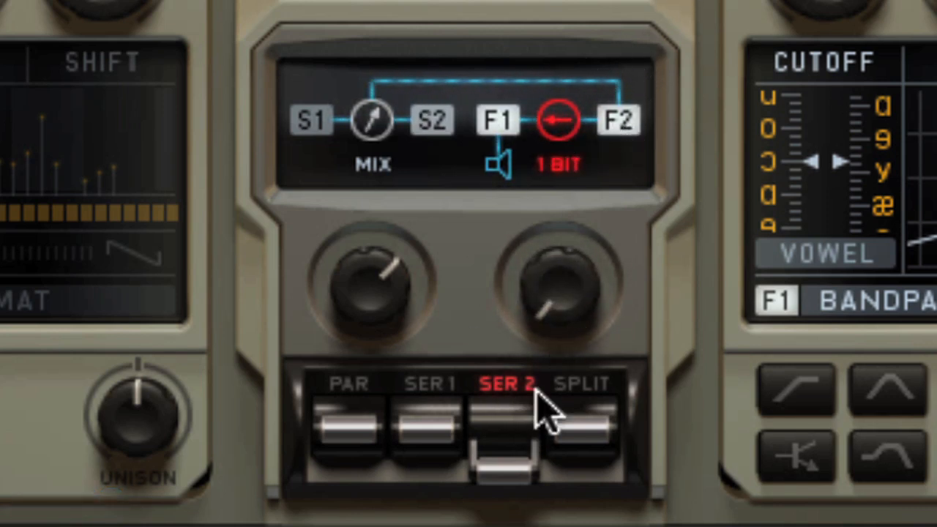
mouse_move(512, 132)
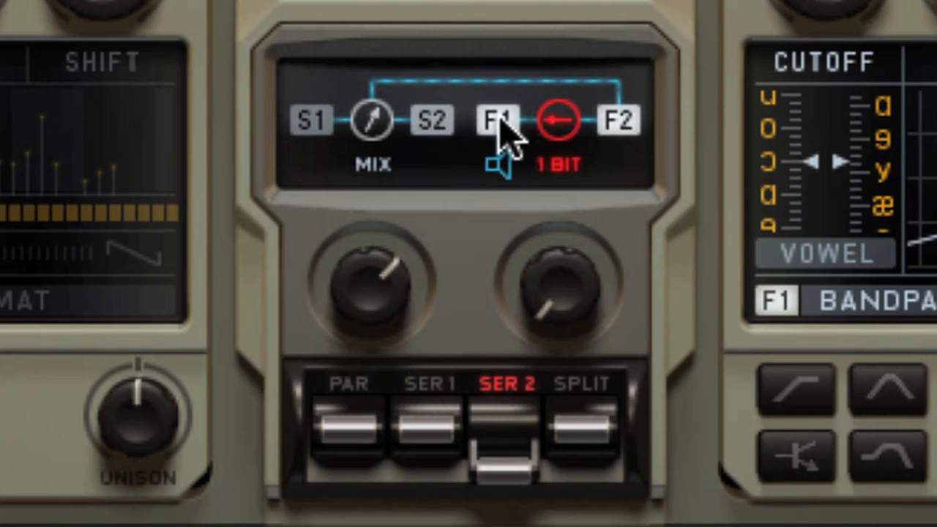
mouse_move(505, 180)
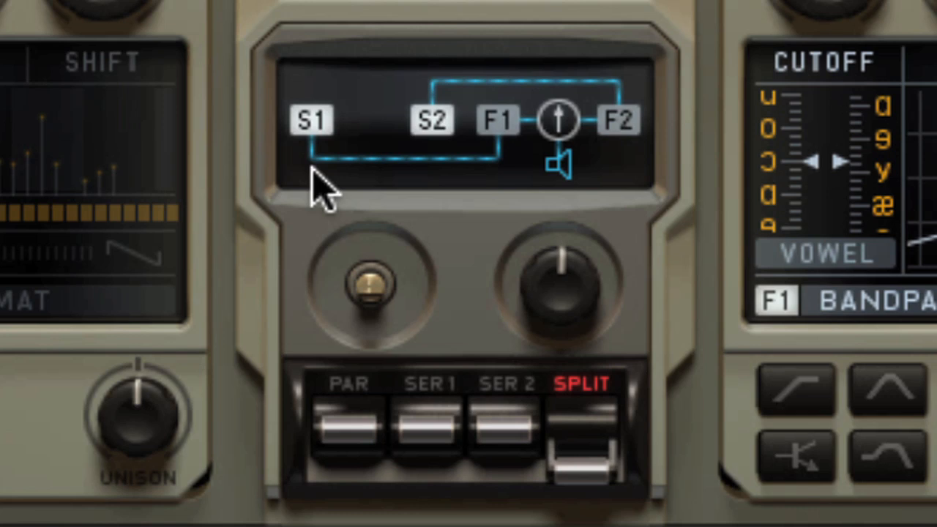
mouse_move(417, 168)
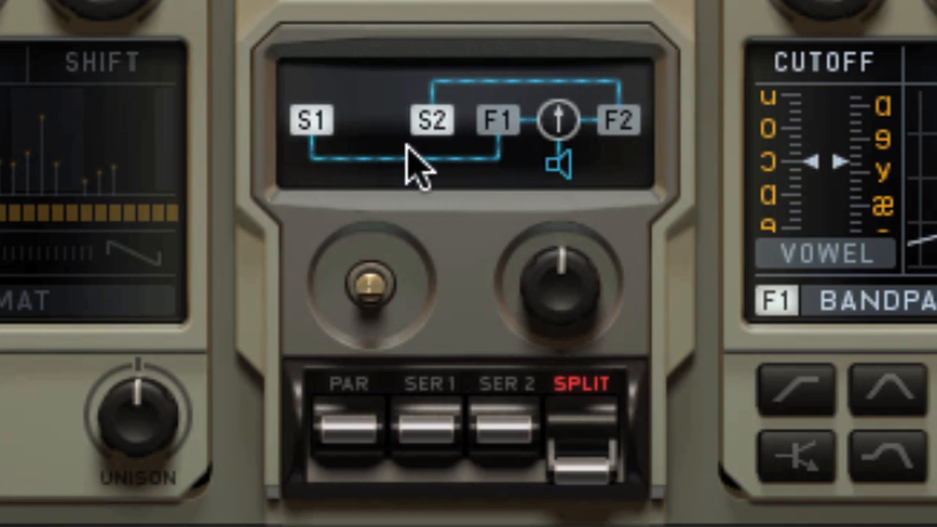
mouse_move(560, 307)
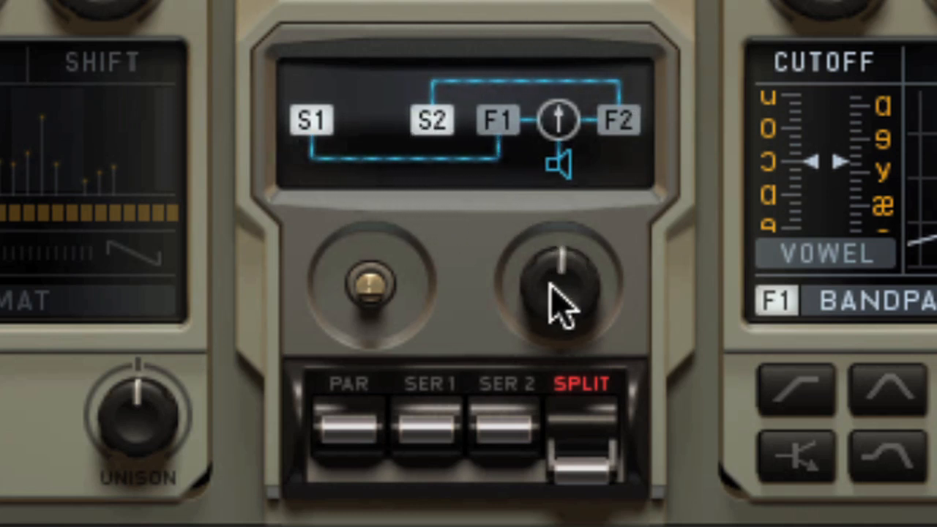
- Switch the filter routing to SPLIT mode
left_click_drag(560, 278, 546, 366)
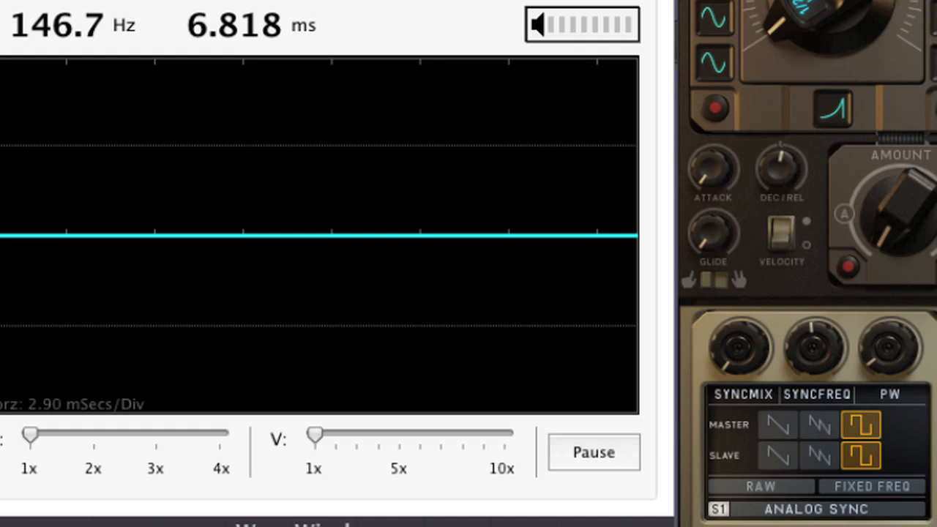
mouse_move(716, 369)
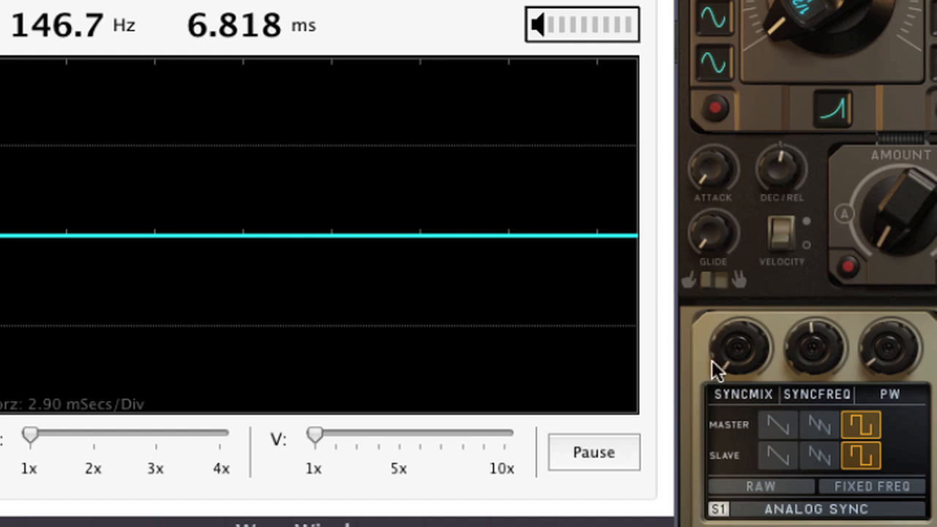
mouse_move(695, 429)
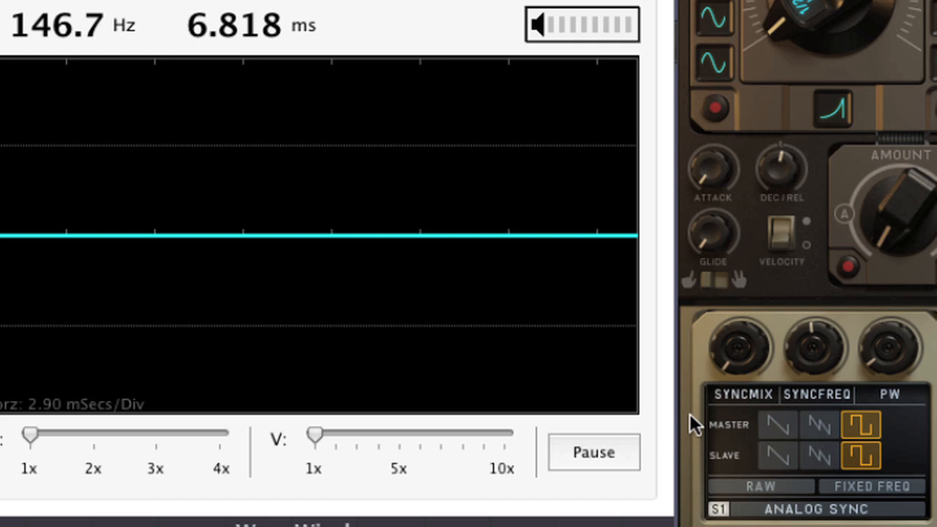
- Switch the Analog Sync master waveform to saw, then double-saw
left_click(778, 425)
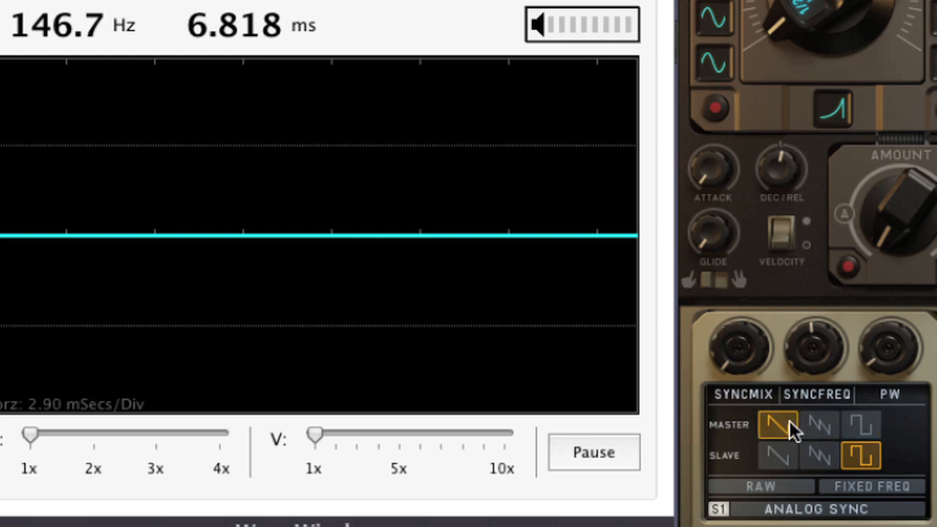
left_click(778, 425)
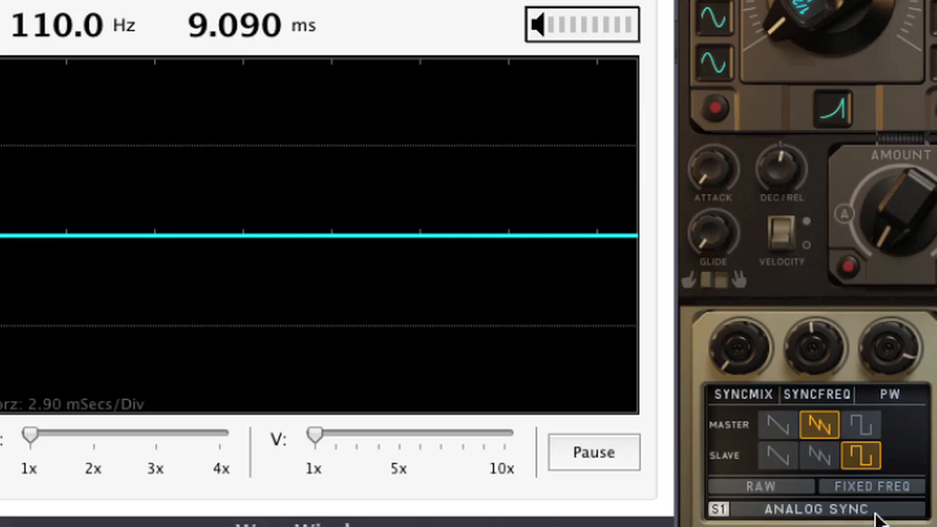
mouse_move(732, 410)
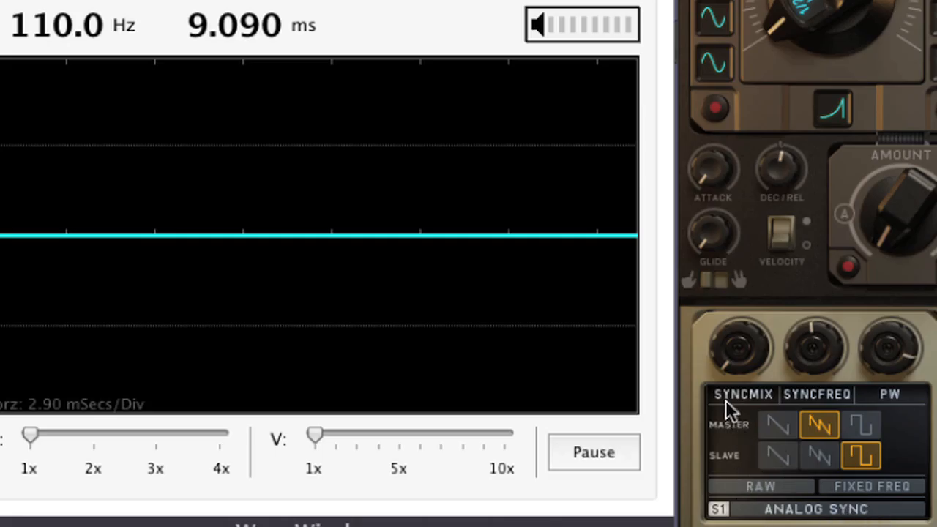
mouse_move(739, 472)
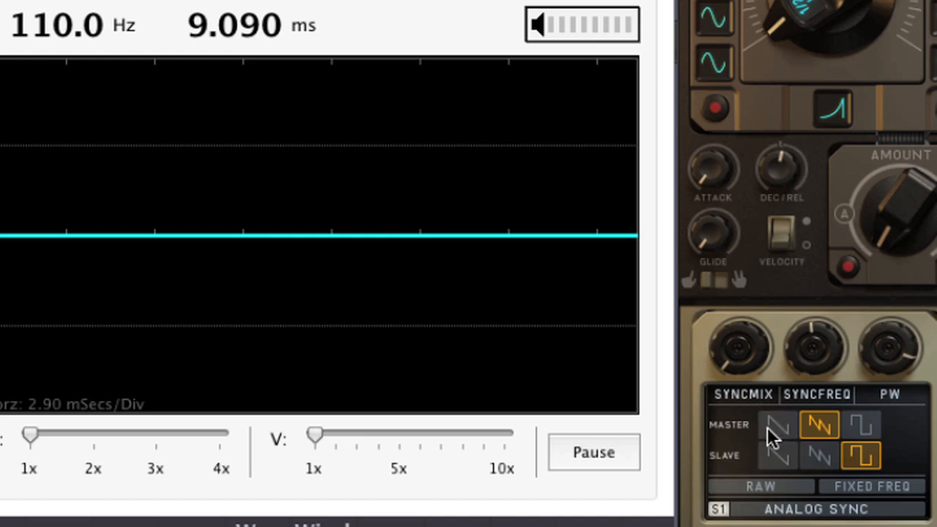
mouse_move(742, 437)
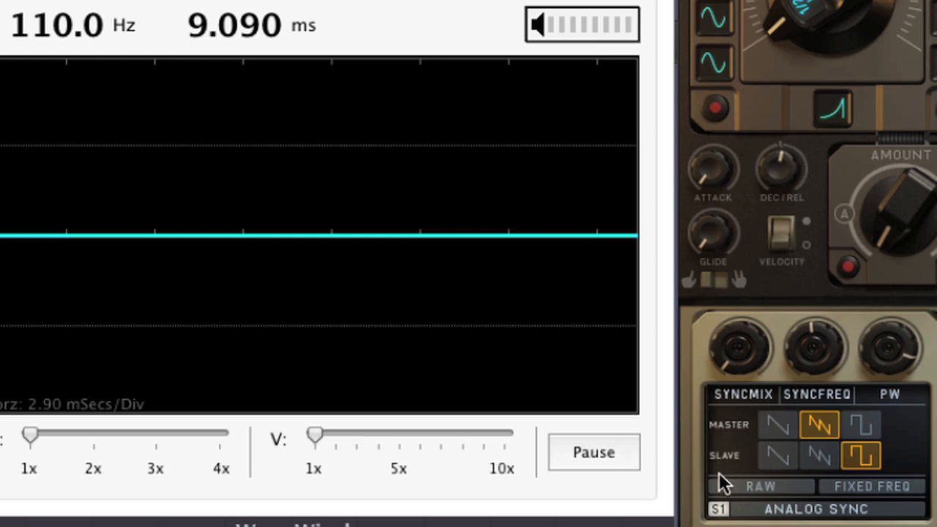
mouse_move(721, 370)
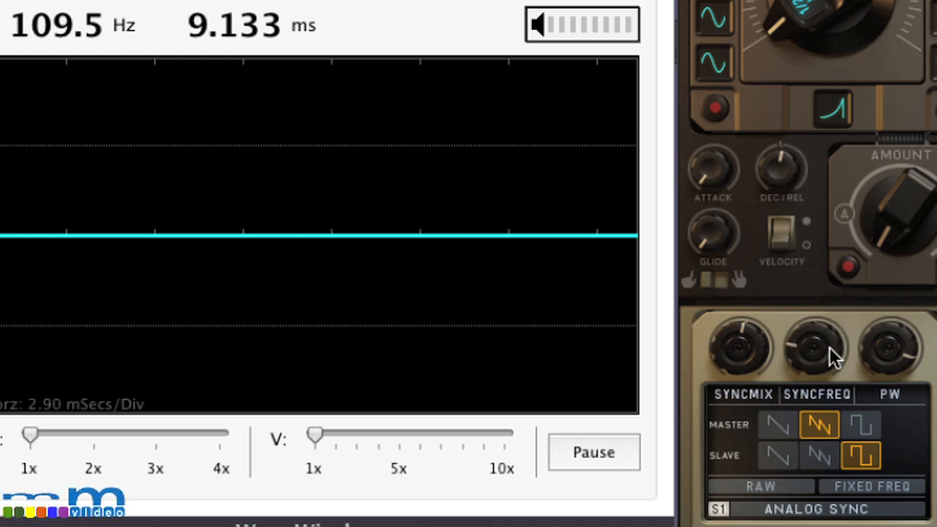
mouse_move(753, 440)
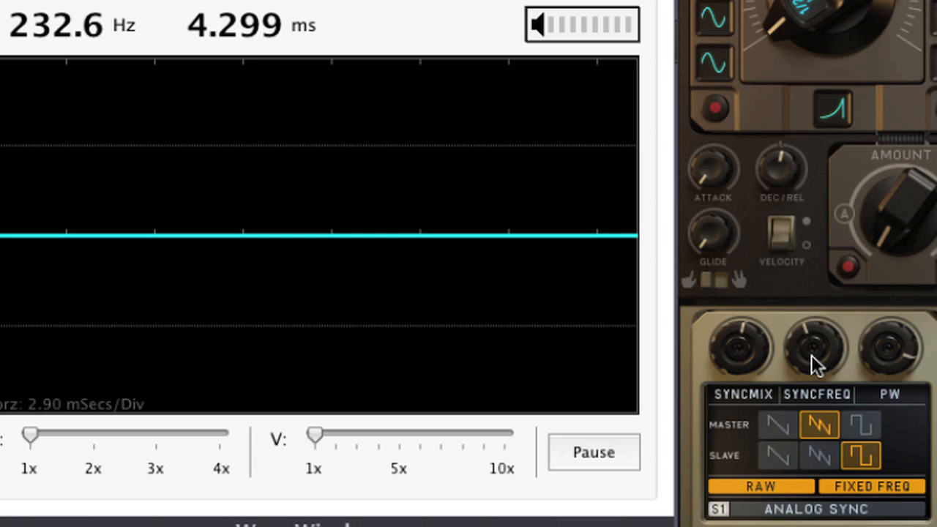
mouse_move(817, 364)
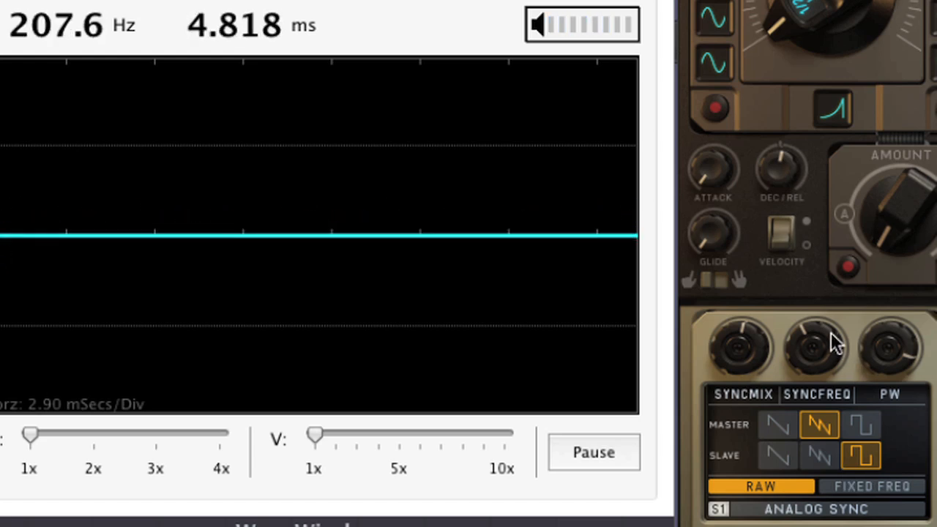
mouse_move(850, 428)
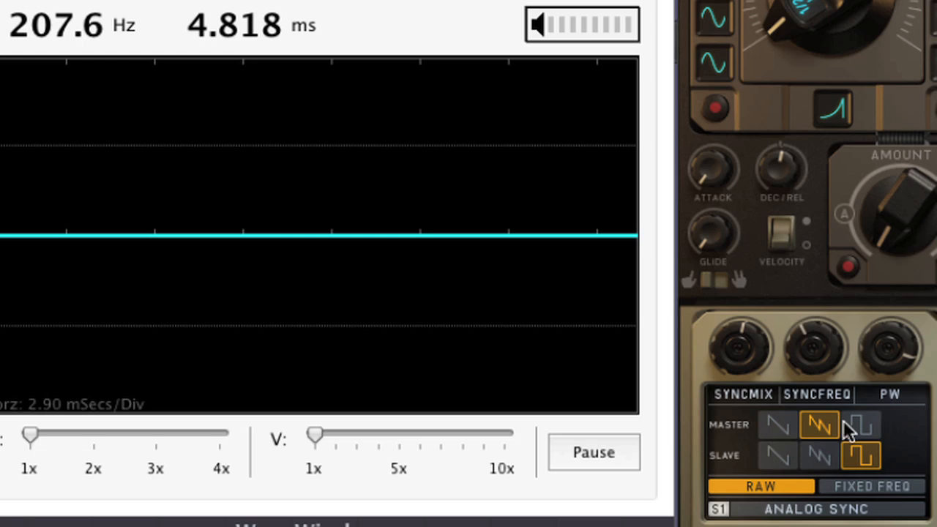